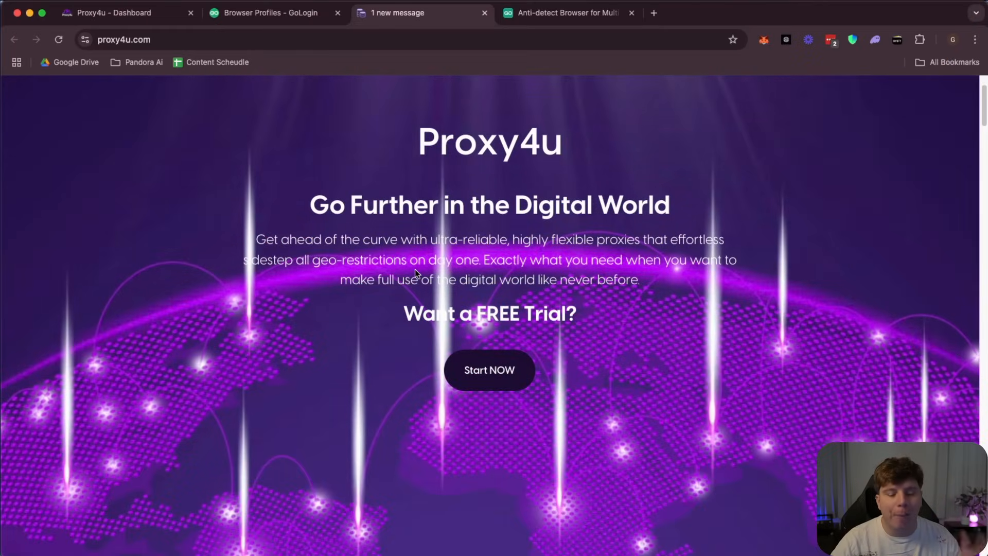
Scroll Proxy4u to the plans: residential from 2.5$, datacenter 1.5$, mobile 3.5$
{"action": "scroll", "scroll_direction": "down", "scroll_amount": 3}
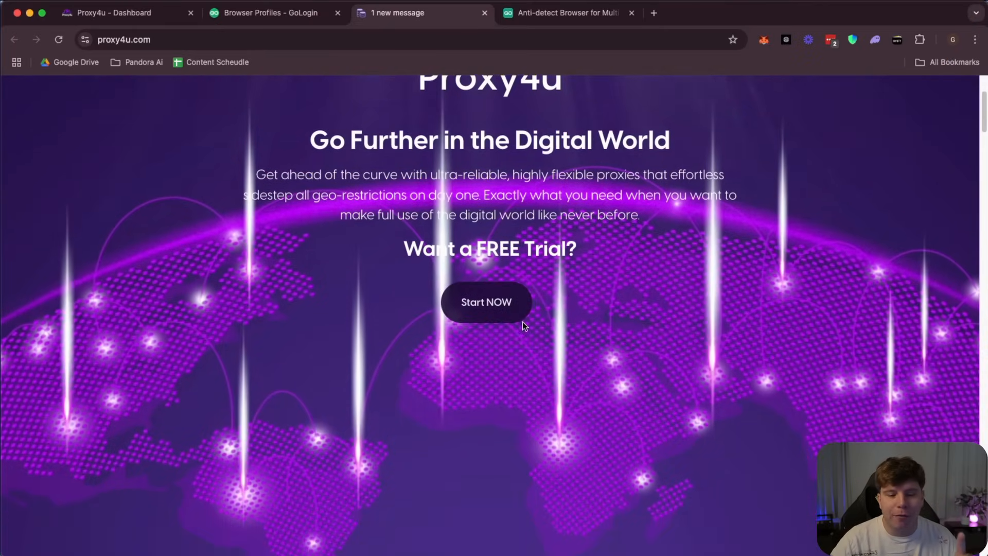
{"action": "scroll", "scroll_direction": "down", "scroll_amount": 3}
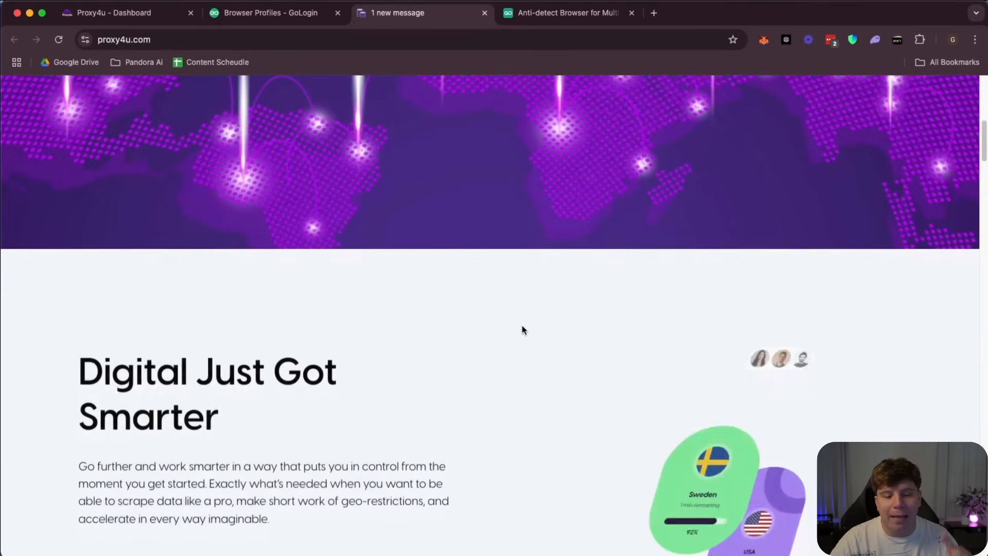
{"action": "scroll", "scroll_direction": "down", "scroll_amount": 3}
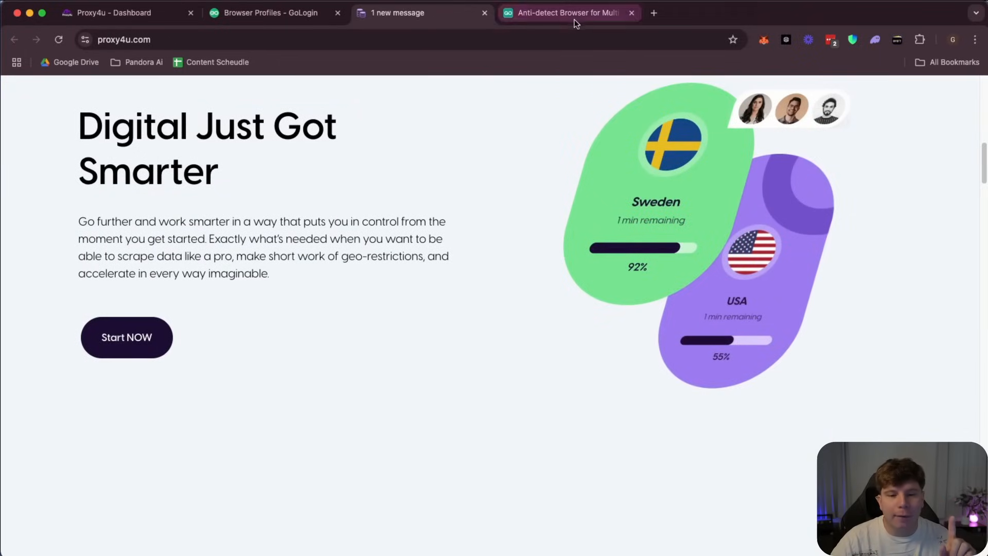
{"action": "left_click", "coordinate": [564, 12]}
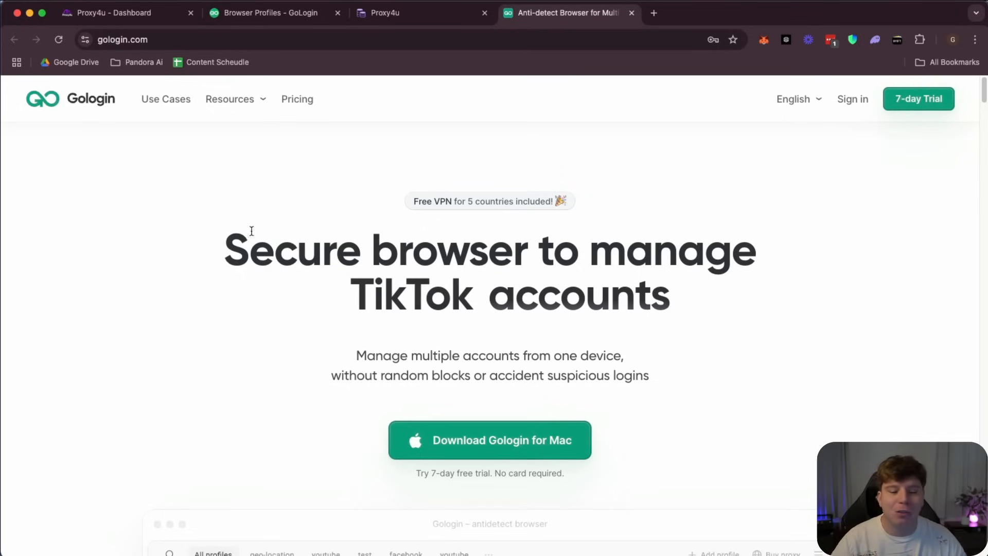
{"action": "left_click", "coordinate": [416, 12]}
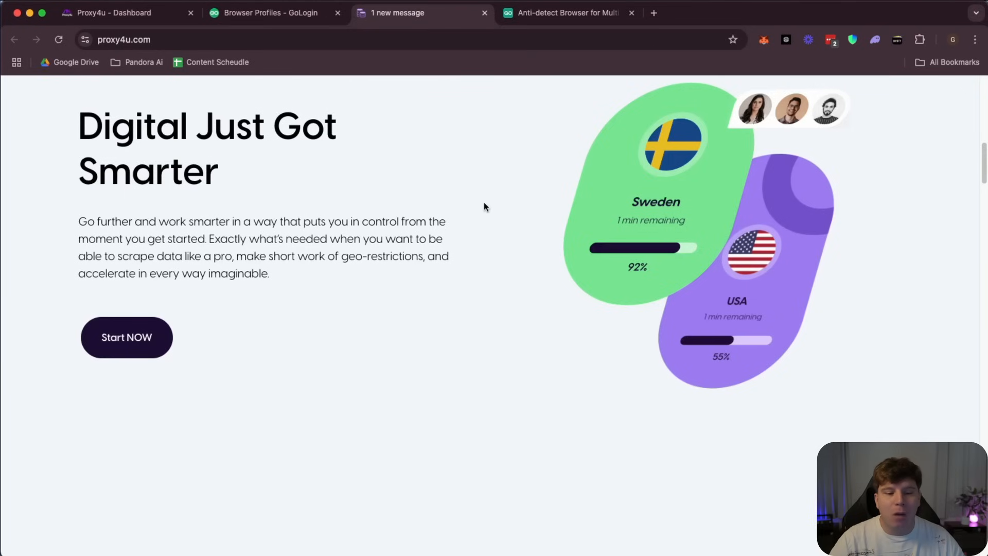
{"action": "scroll", "scroll_direction": "down", "scroll_amount": 3}
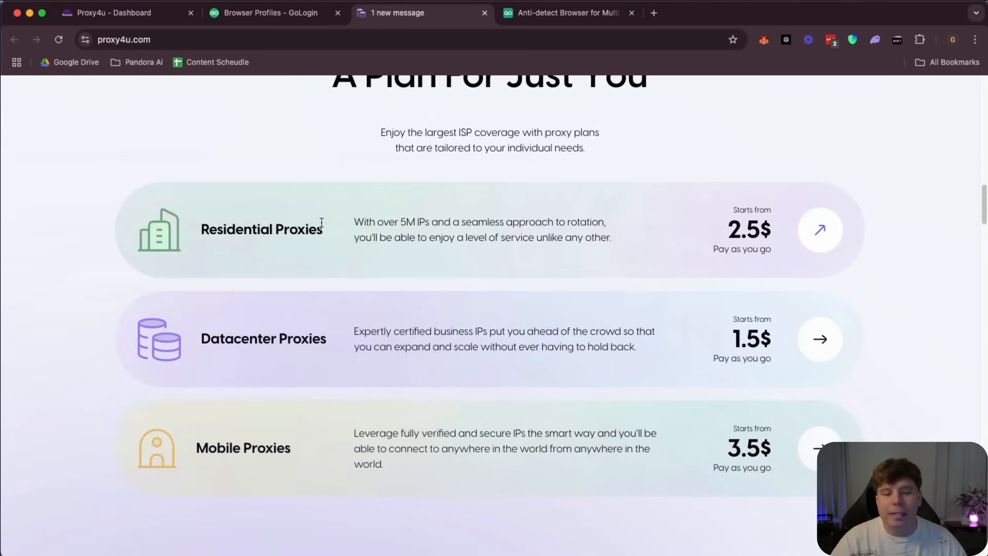
{"action": "mouse_move", "coordinate": [539, 426]}
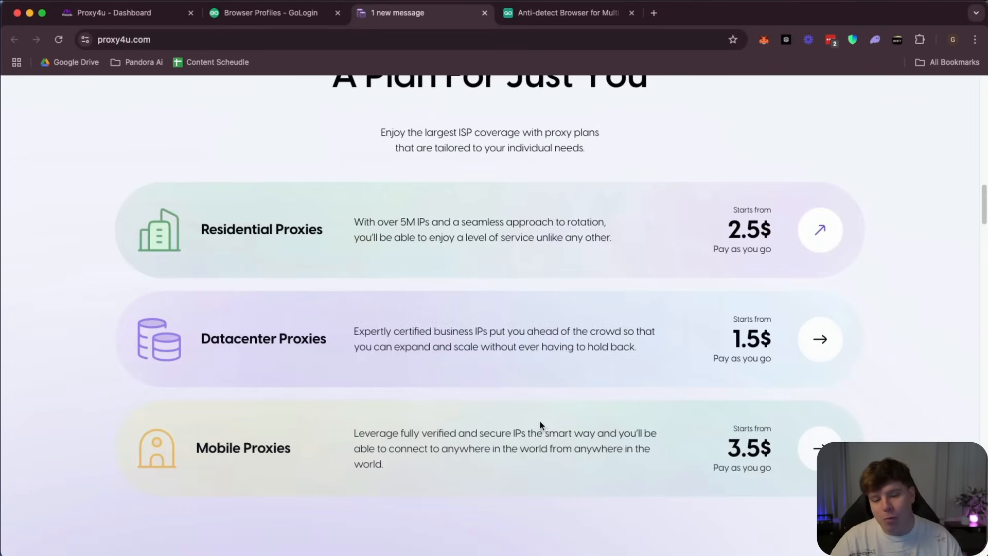
{"action": "scroll", "scroll_direction": "down", "scroll_amount": 3}
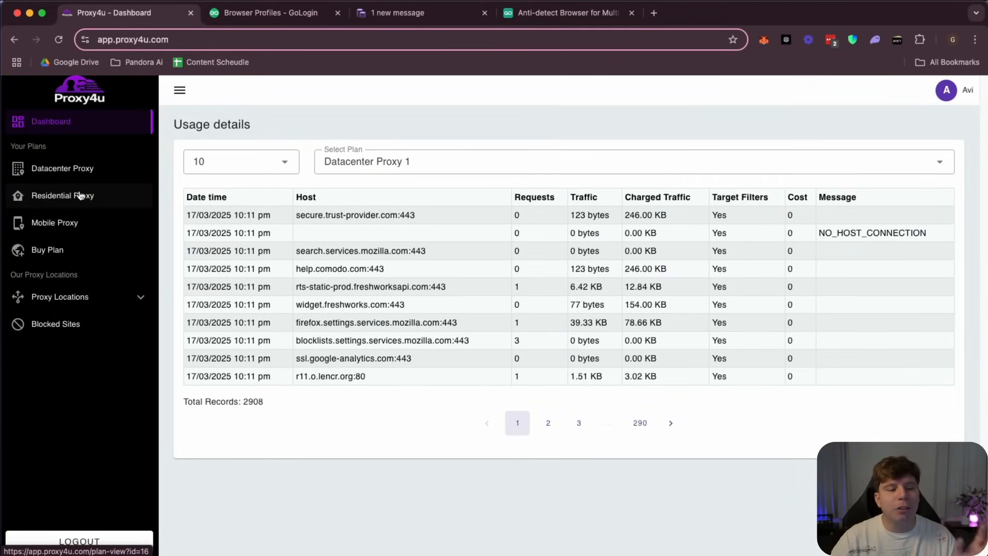
Open the Residential Proxy plan page showing login, password, host and port details
{"action": "left_click", "coordinate": [61, 195]}
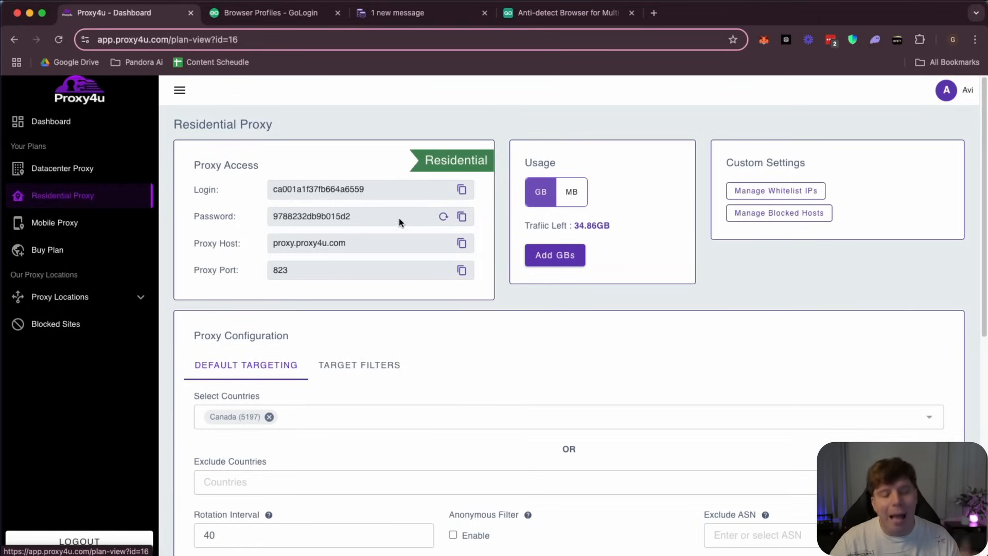
{"action": "mouse_move", "coordinate": [395, 219]}
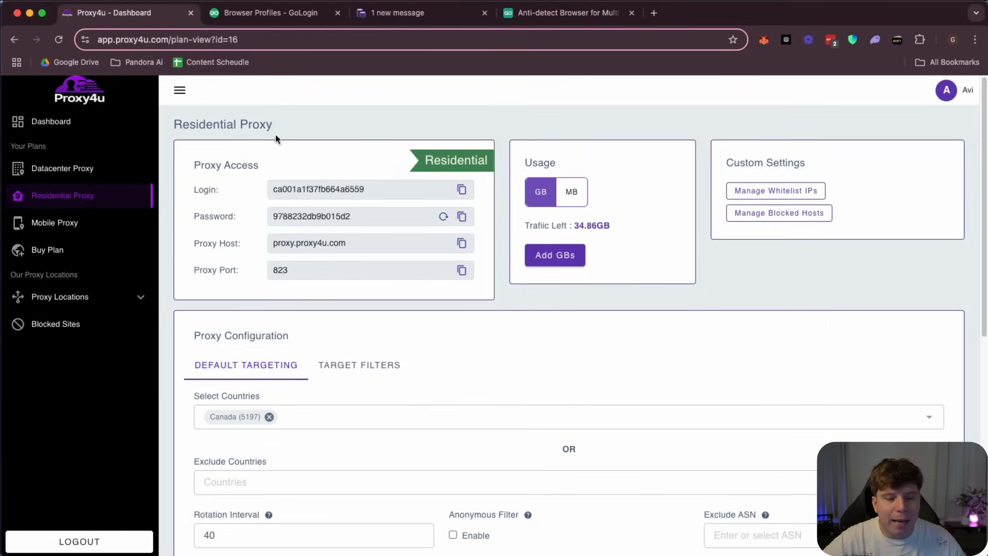
{"action": "left_click", "coordinate": [271, 13]}
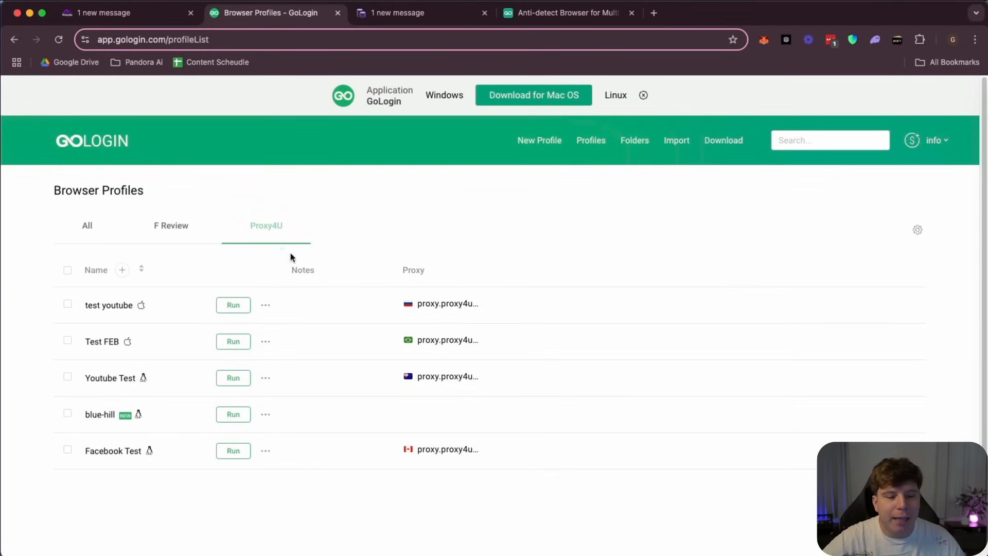
{"action": "mouse_move", "coordinate": [308, 235]}
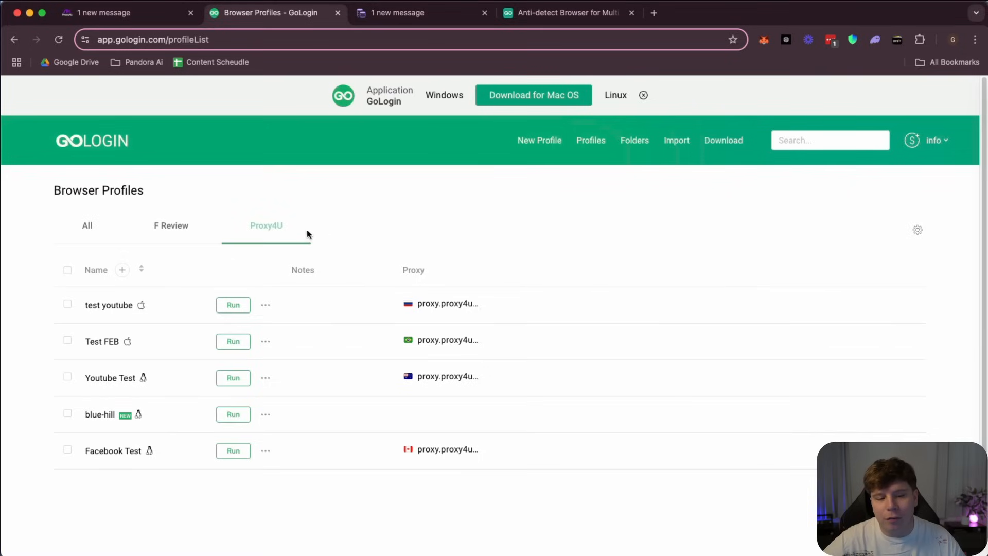
{"action": "mouse_move", "coordinate": [232, 140]}
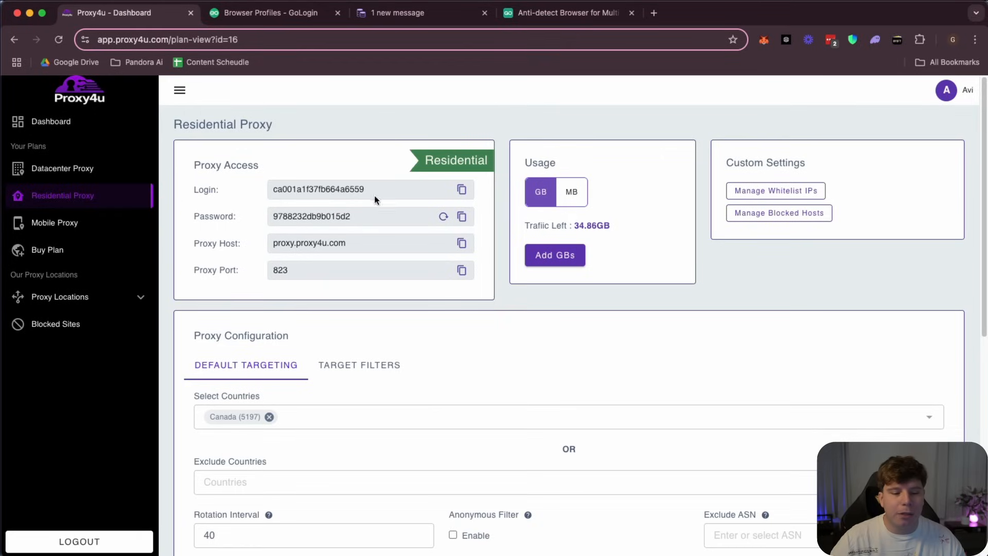
{"action": "scroll", "scroll_direction": "down", "scroll_amount": 3}
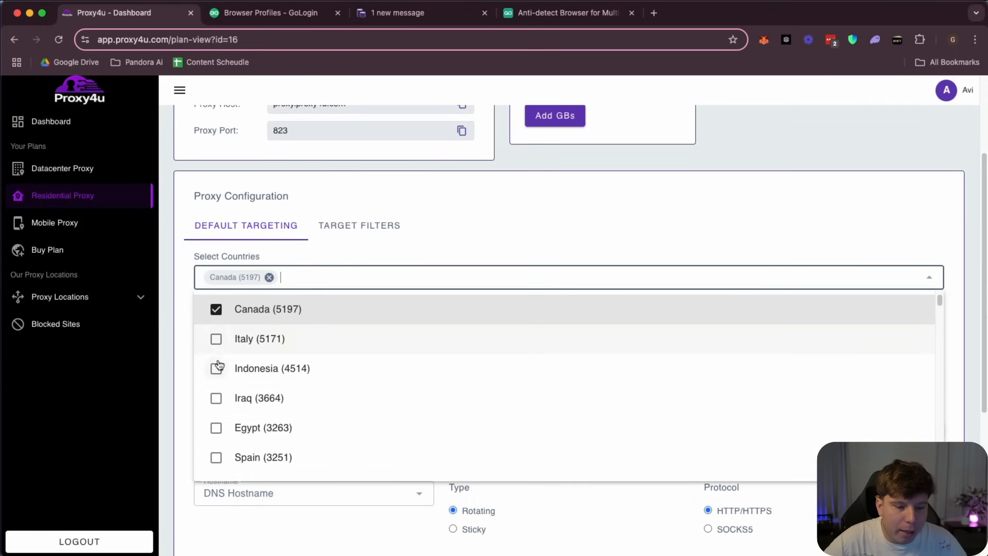
Target Egypt instead of Canada in the residential proxy's selected countries
{"action": "left_click", "coordinate": [216, 427]}
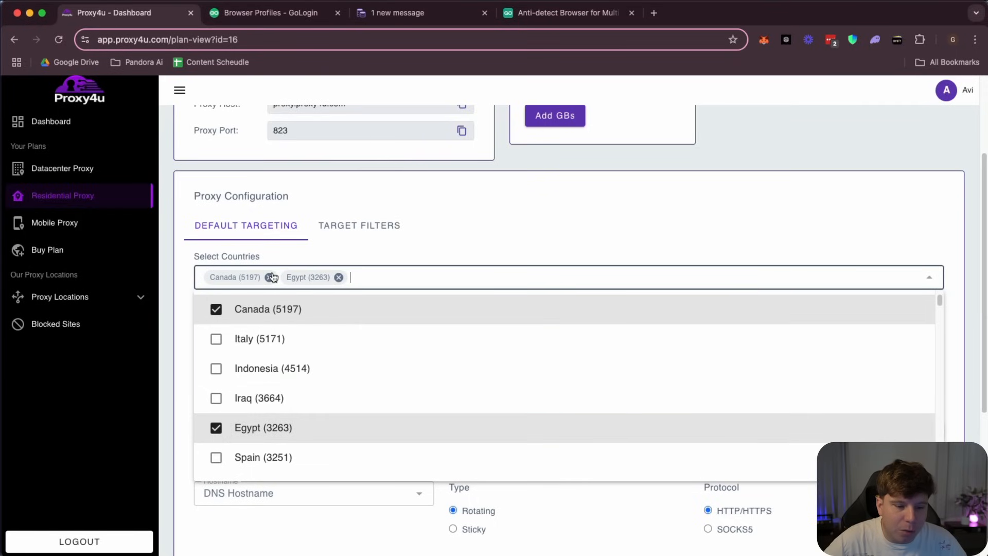
{"action": "left_click", "coordinate": [359, 225]}
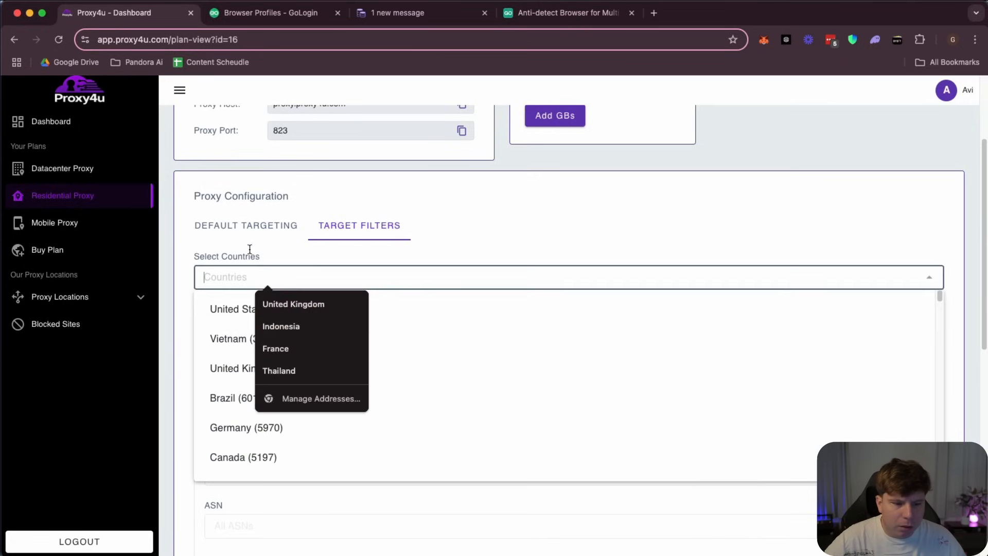
{"action": "left_click", "coordinate": [246, 224]}
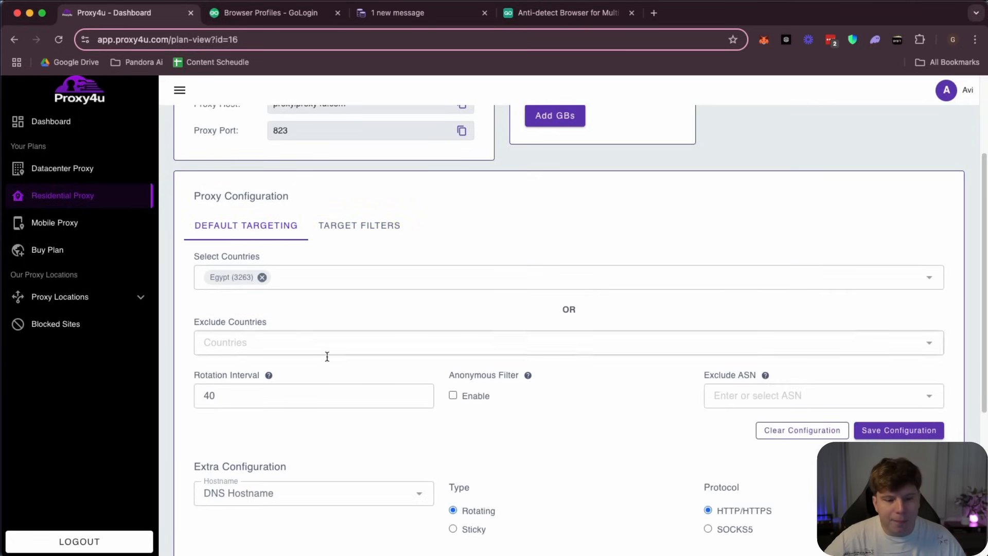
Set the proxy type to Sticky with a rotation interval of 7
{"action": "scroll", "scroll_direction": "down", "scroll_amount": 3}
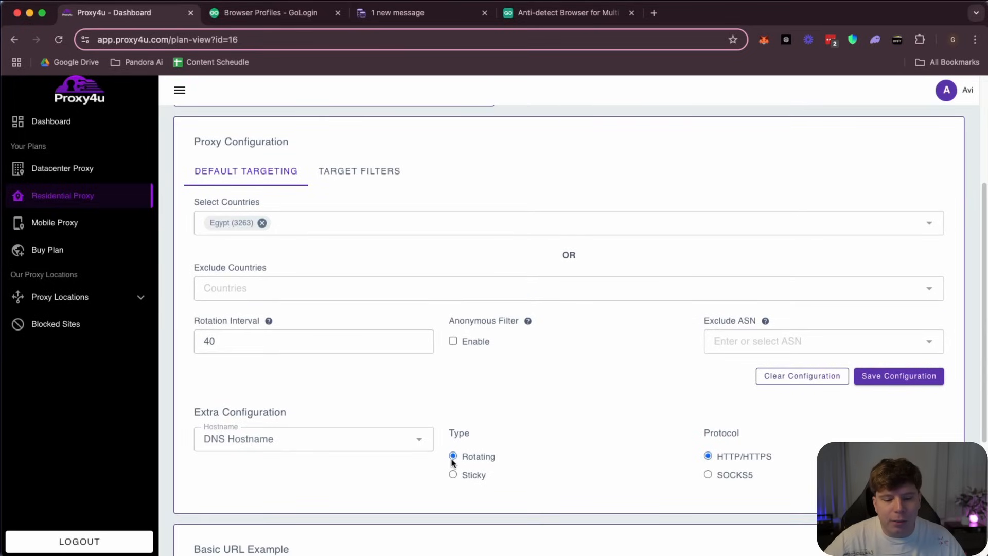
{"action": "left_click", "coordinate": [452, 474]}
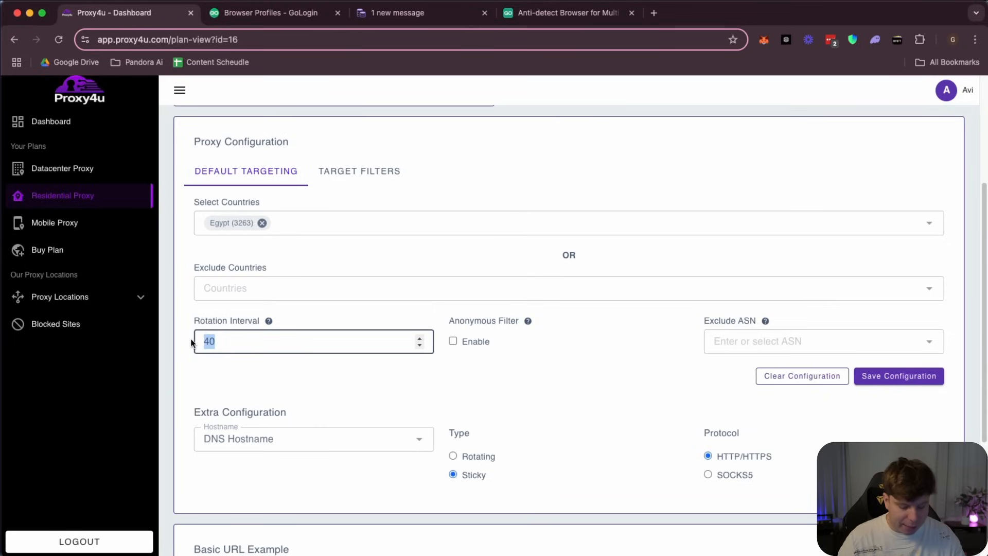
{"action": "type", "text": "7"}
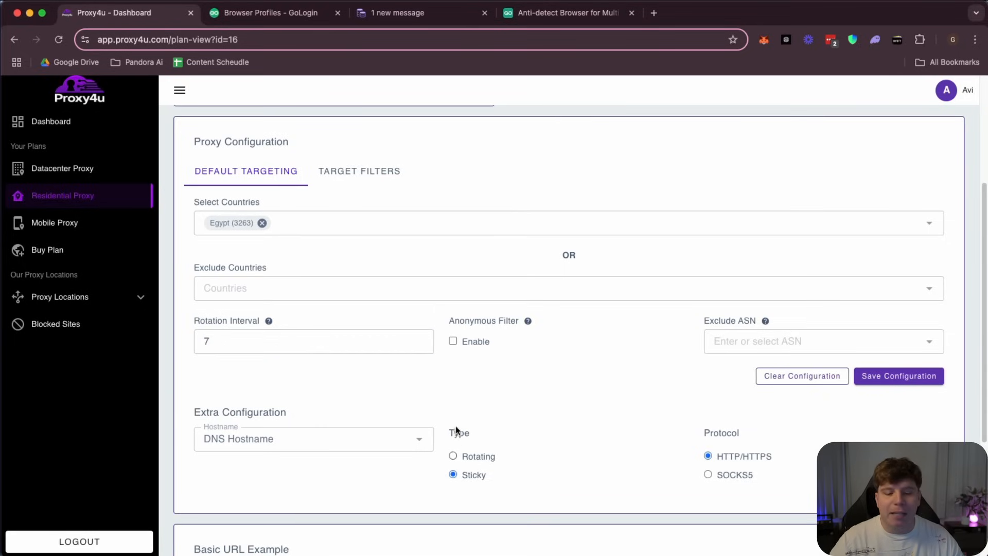
{"action": "scroll", "scroll_direction": "down", "scroll_amount": 3}
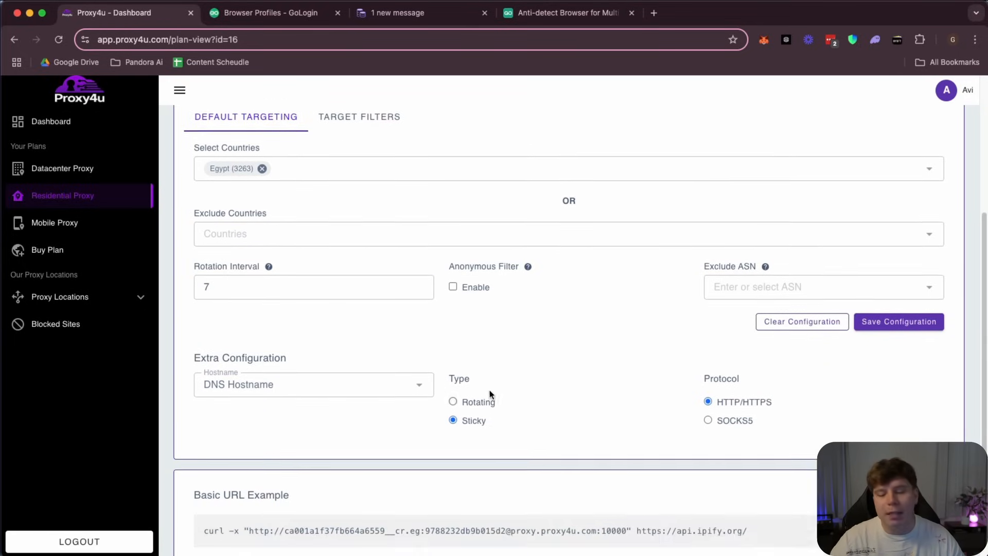
{"action": "scroll", "scroll_direction": "down", "scroll_amount": 3}
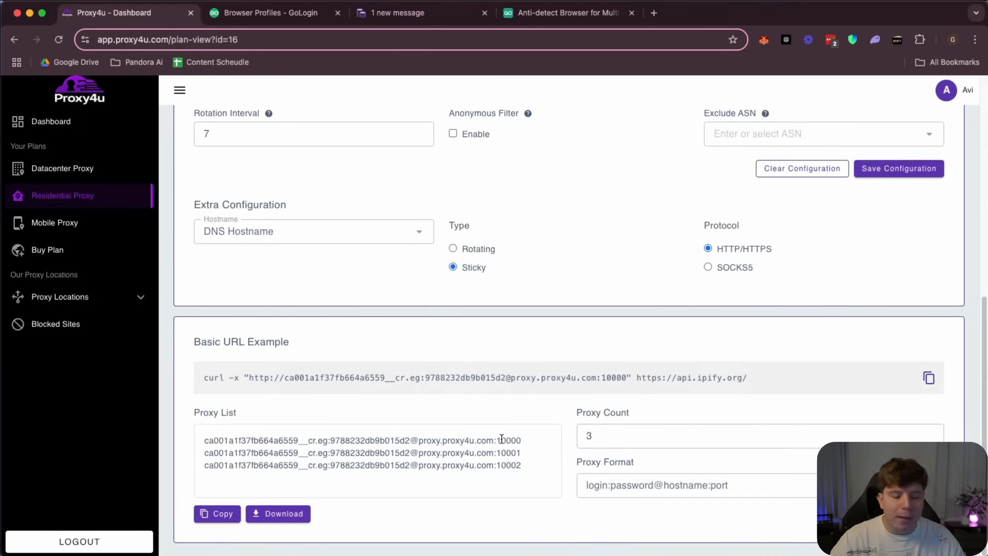
{"action": "mouse_move", "coordinate": [480, 432]}
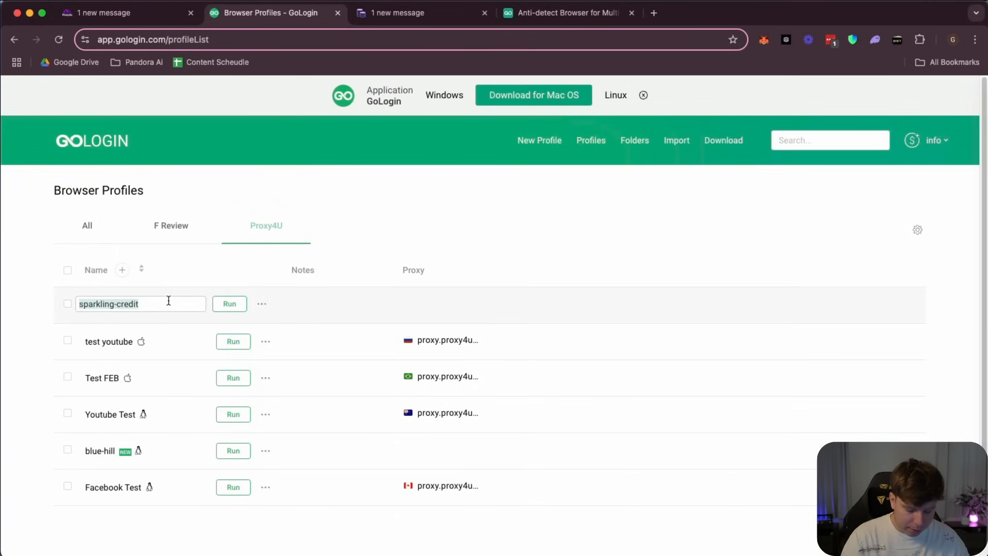
Name the new Proxy4U folder profile 'youtube special'
{"action": "type", "text": "youtube special"}
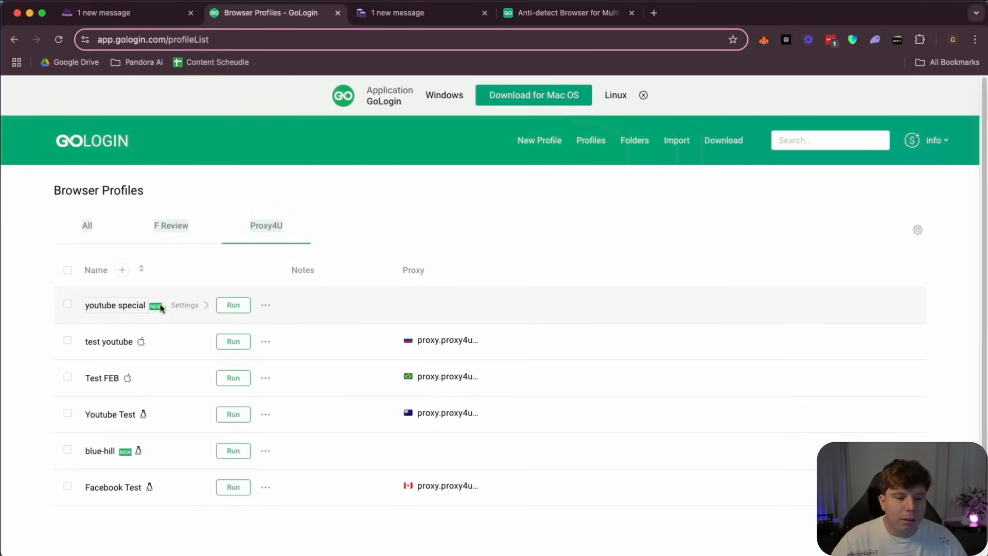
Open youtube special's settings and select the 'Your proxy' option in the Proxy tab
{"action": "left_click", "coordinate": [266, 305]}
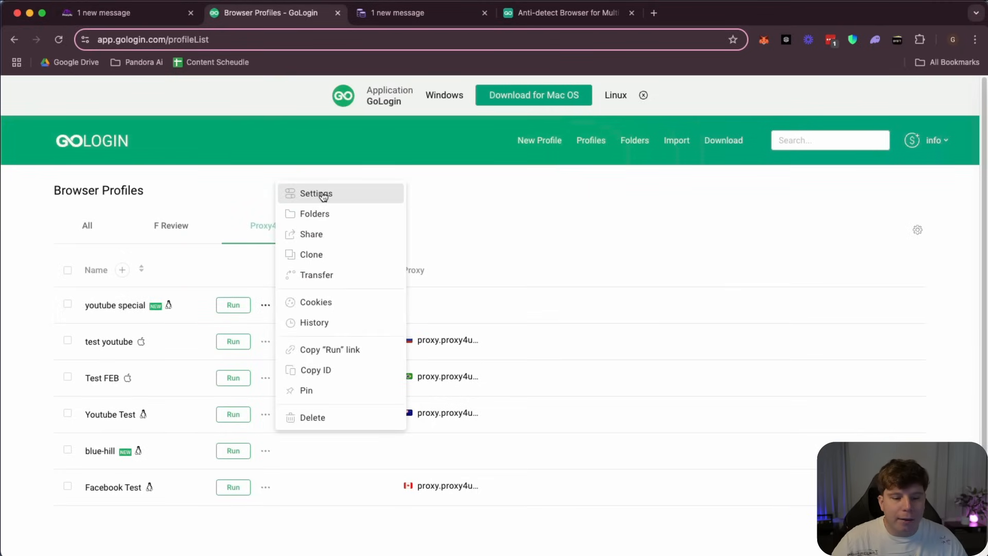
{"action": "left_click", "coordinate": [316, 194]}
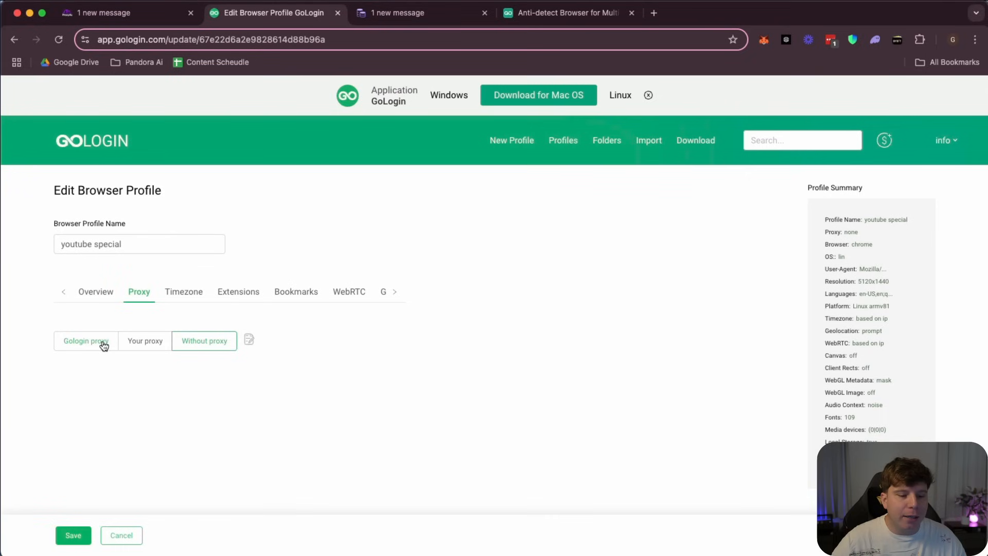
{"action": "left_click", "coordinate": [144, 340]}
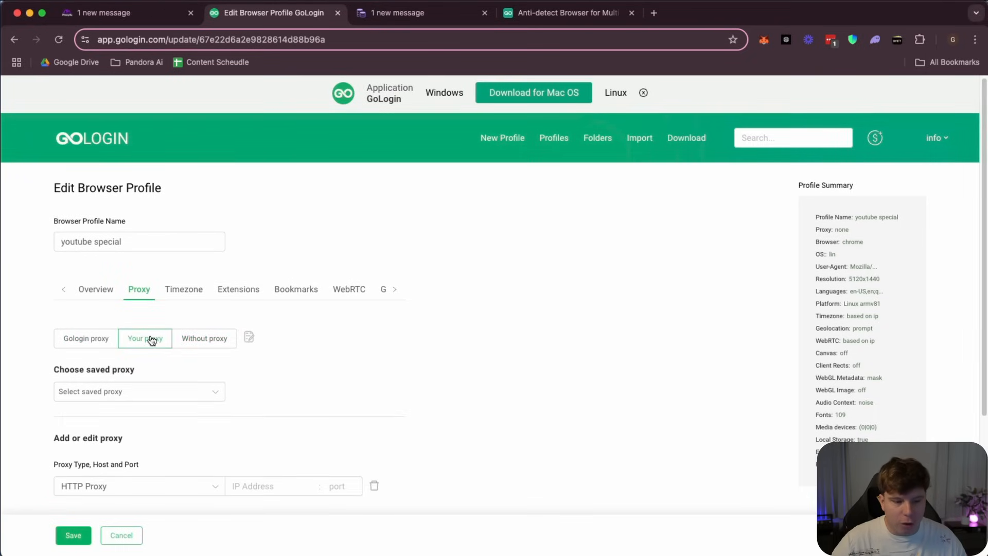
{"action": "scroll", "scroll_direction": "down", "scroll_amount": 3}
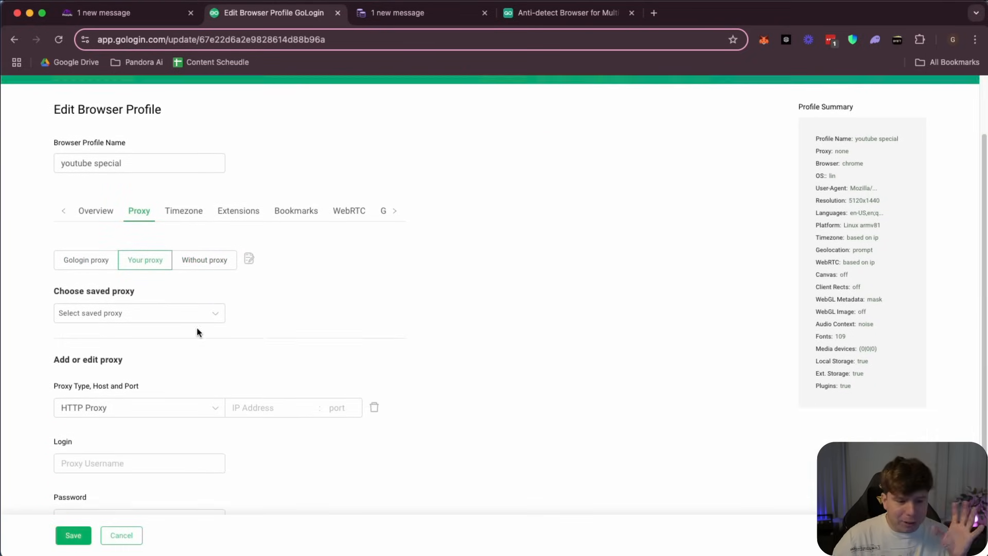
{"action": "left_click", "coordinate": [139, 313]}
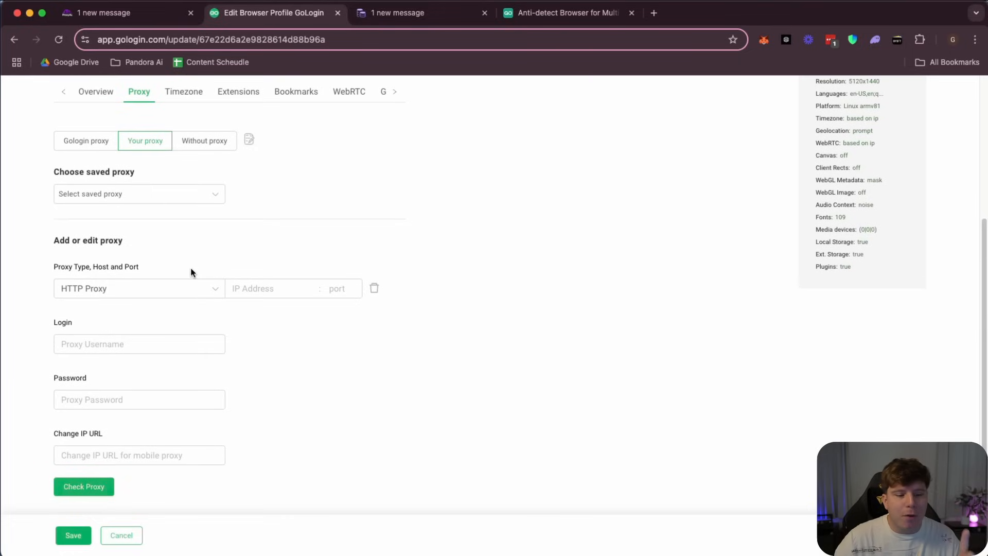
{"action": "left_click", "coordinate": [138, 343]}
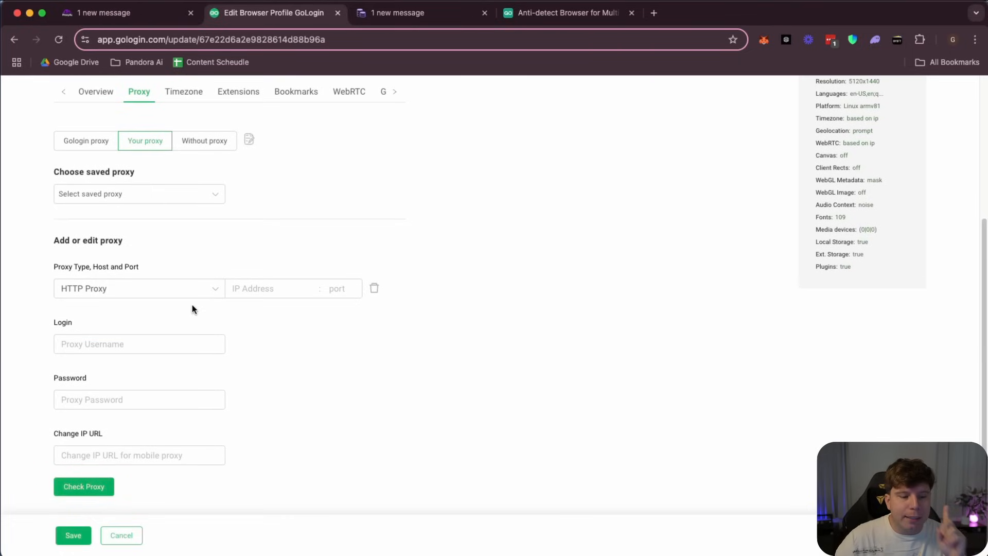
{"action": "left_click", "coordinate": [127, 13]}
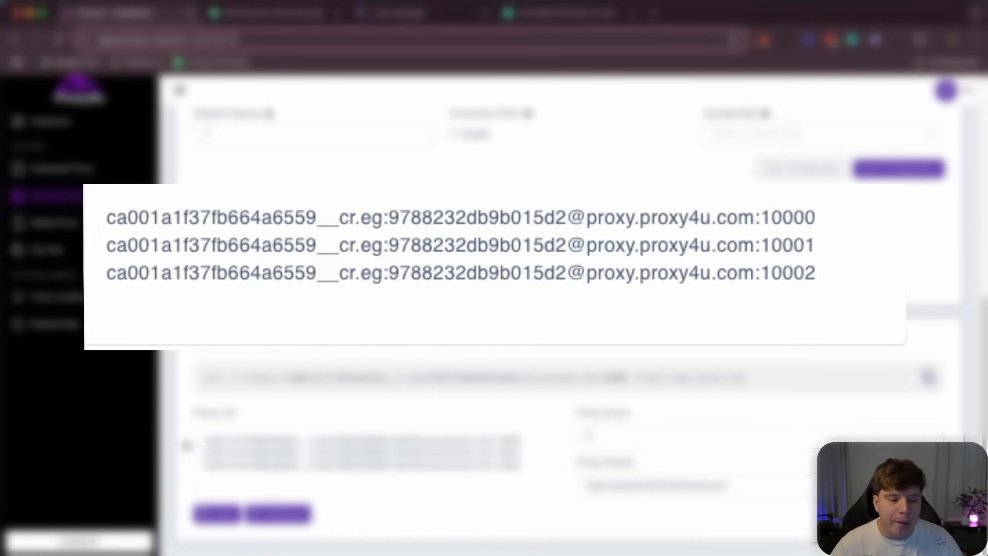
{"action": "left_click_drag", "start_coordinate": [107, 217], "coordinate": [267, 218]}
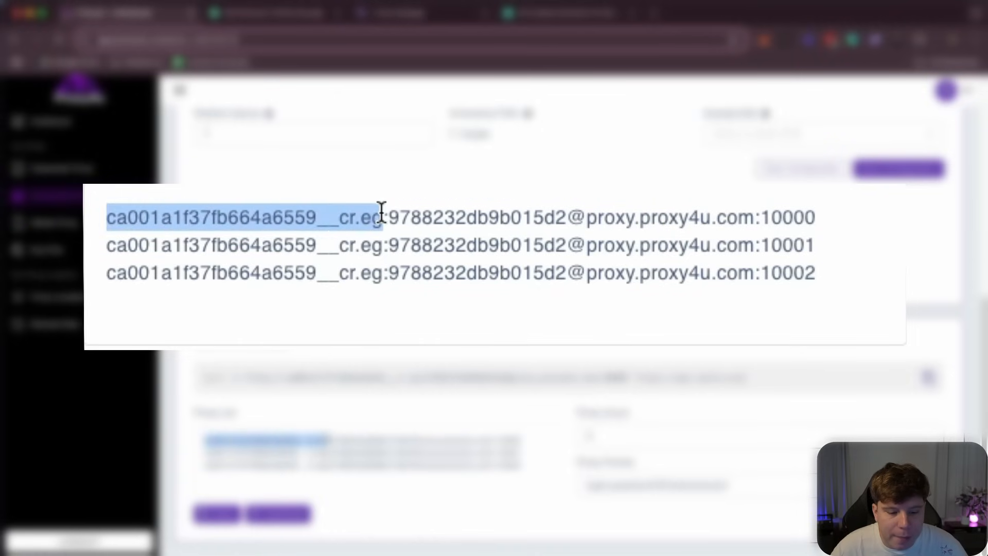
{"action": "mouse_move", "coordinate": [388, 244]}
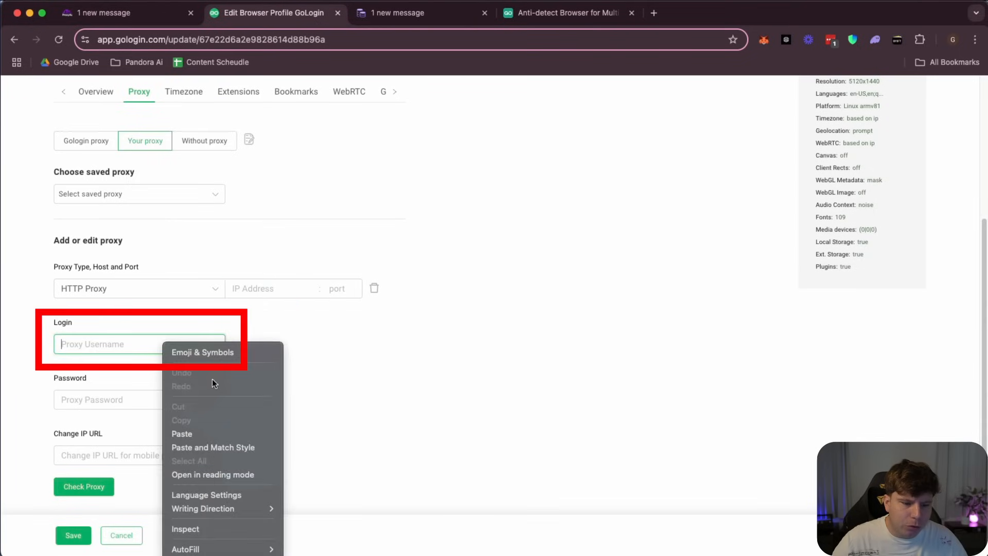
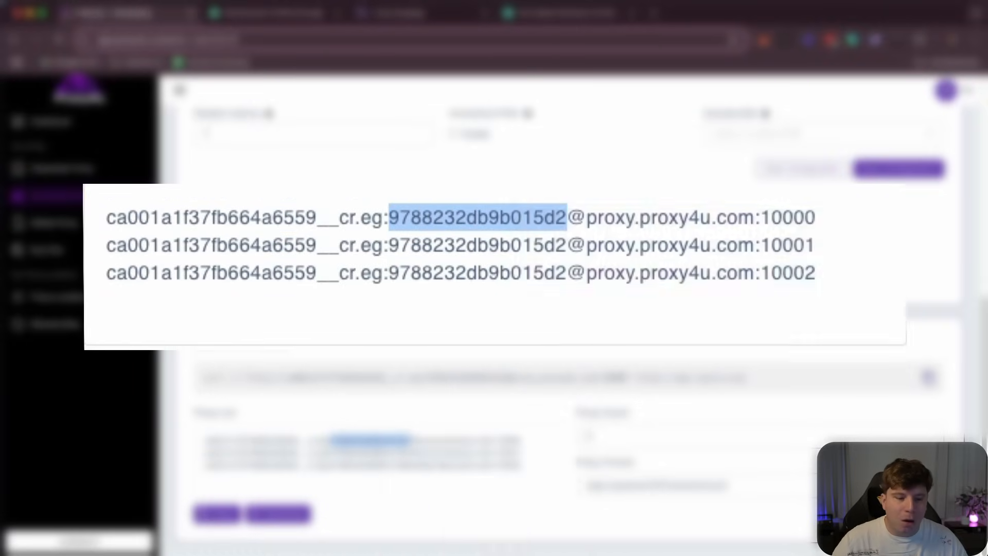
{"action": "right_click", "coordinate": [139, 399]}
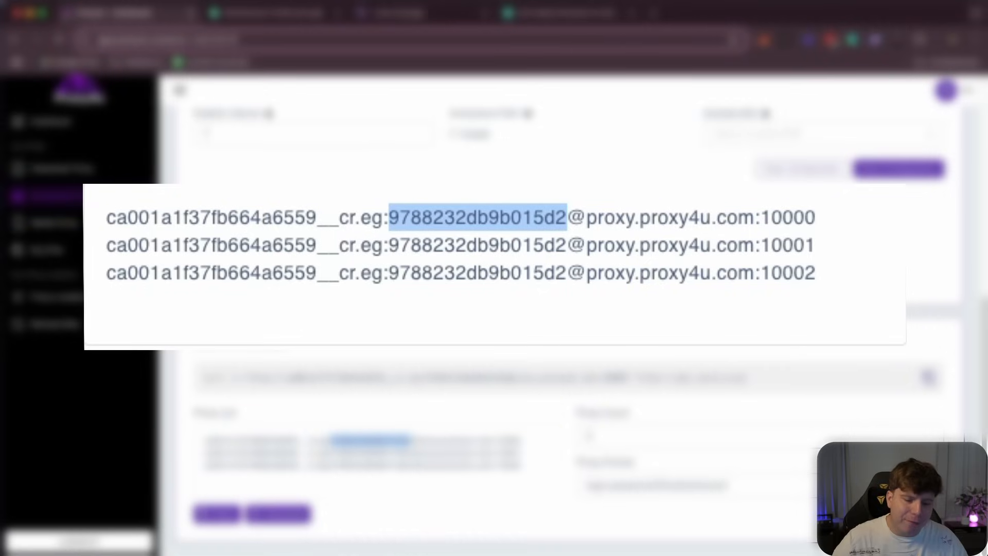
{"action": "double_click", "coordinate": [608, 217]}
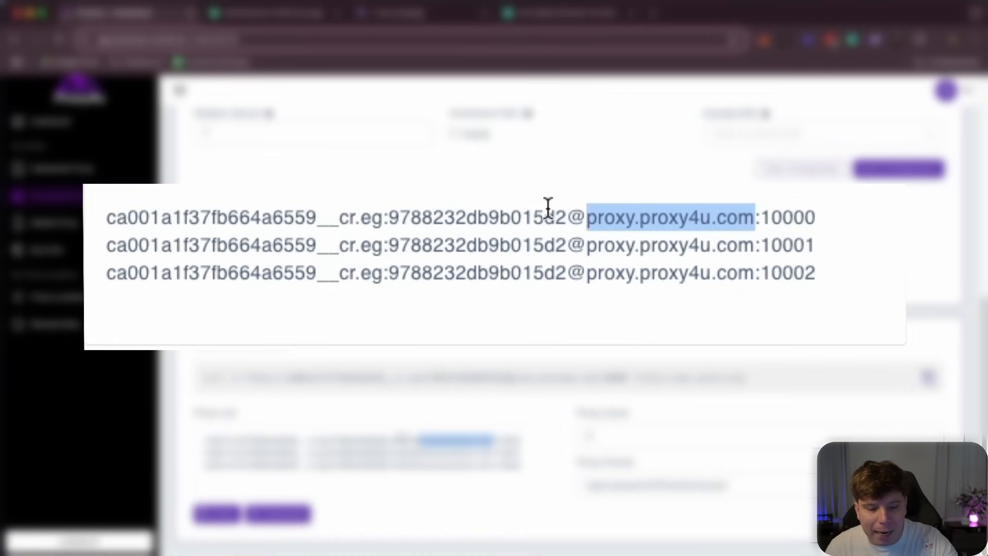
{"action": "mouse_move", "coordinate": [697, 210]}
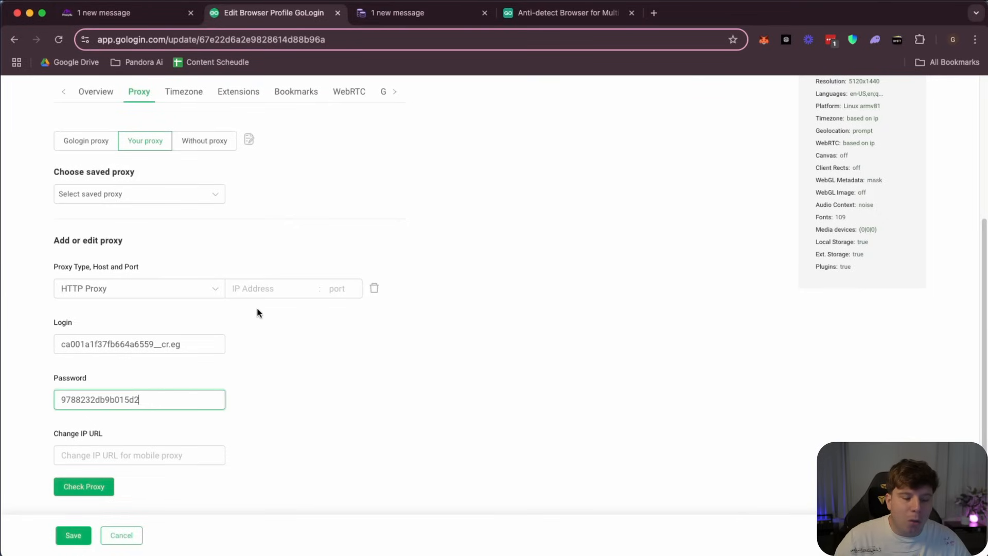
Enter host proxy.proxy4u.com and port 10000 into the GoLogin proxy fields
{"action": "right_click", "coordinate": [271, 288]}
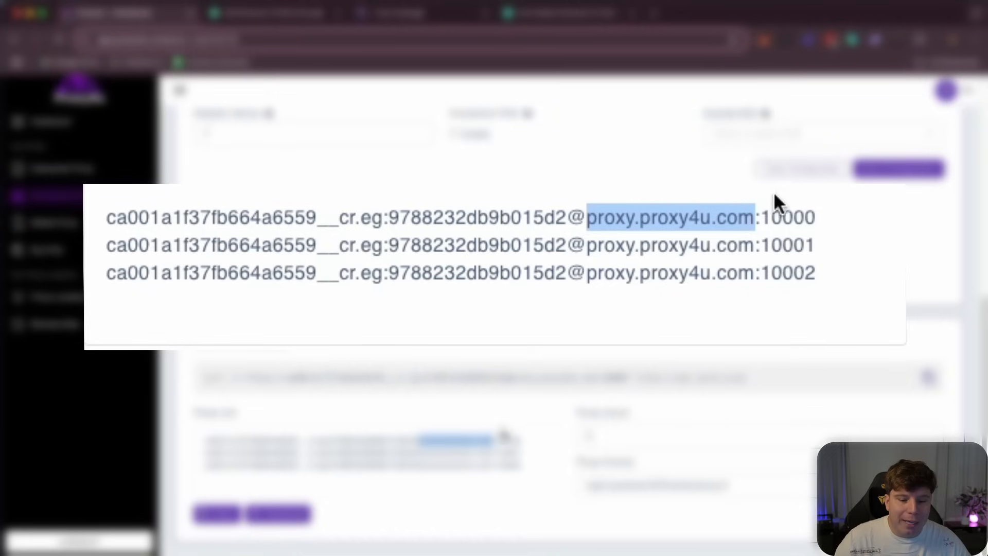
{"action": "right_click", "coordinate": [781, 217]}
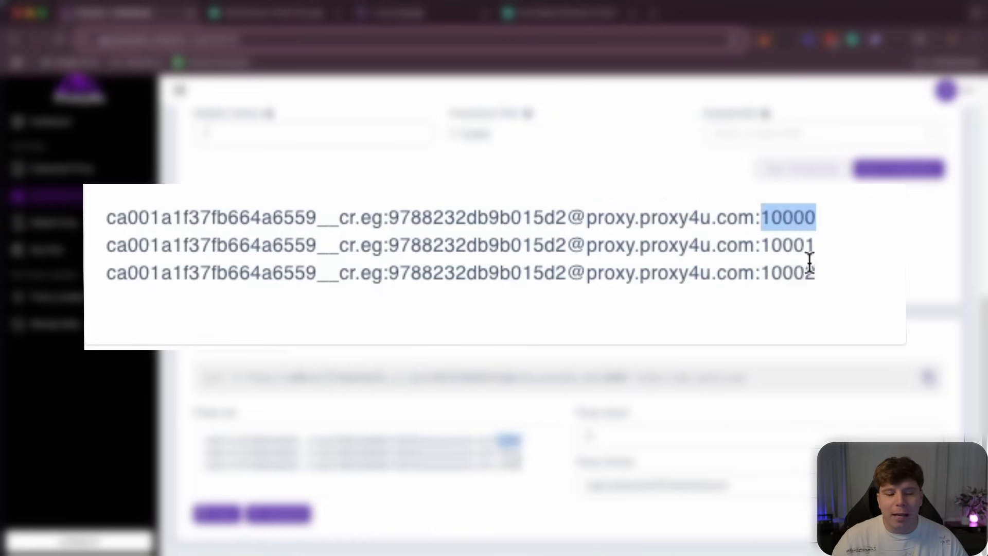
{"action": "right_click", "coordinate": [341, 288]}
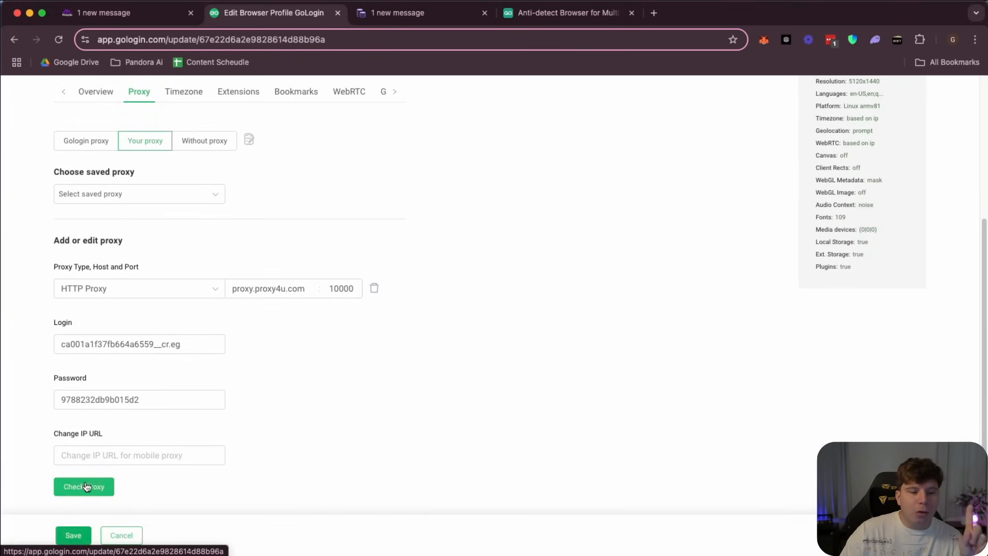
Check the proxy and save youtube special with its Egyptian proxy.proxy4u proxy
{"action": "left_click", "coordinate": [83, 485]}
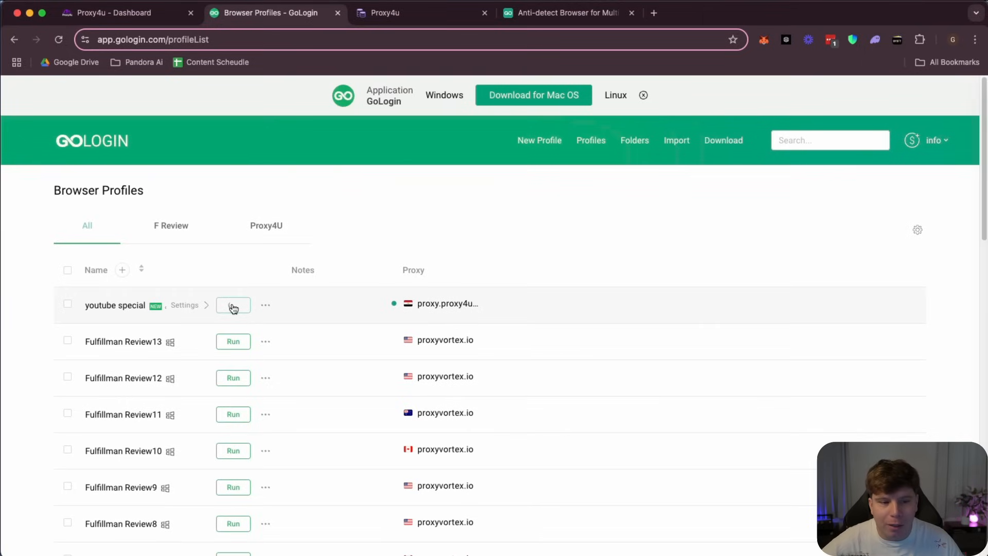
Run the youtube special profile and return to the Proxy4u dashboard tab
{"action": "left_click", "coordinate": [232, 305]}
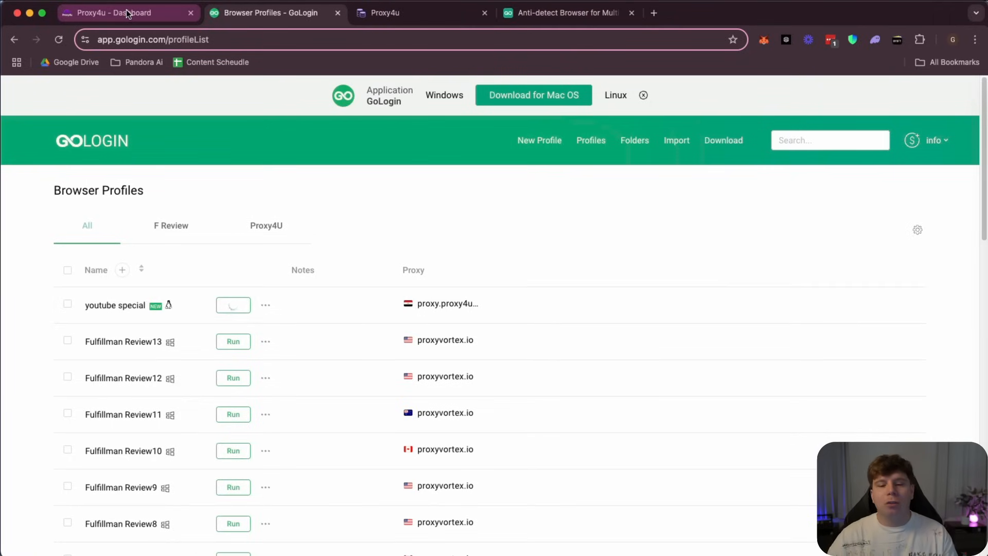
{"action": "left_click", "coordinate": [120, 12]}
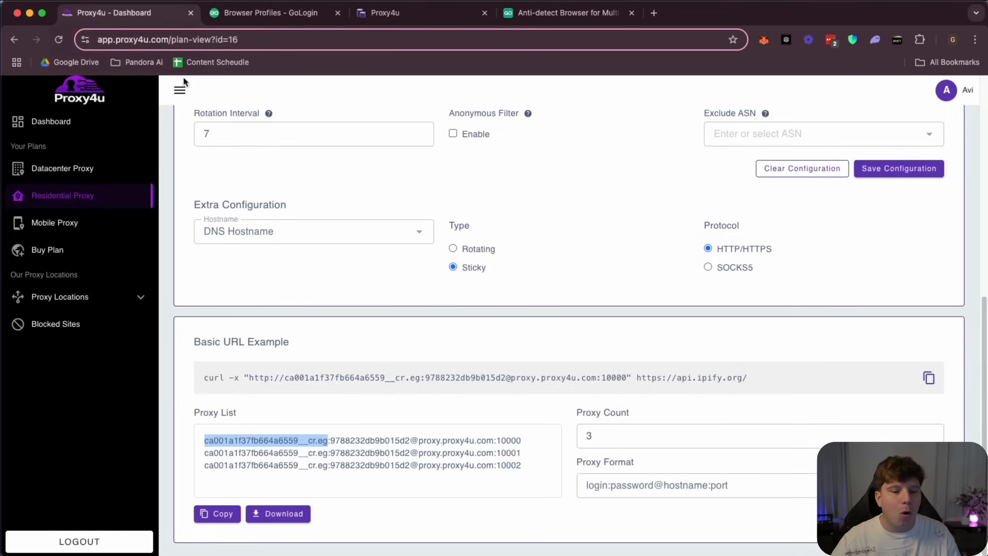
Browse the residential pricing plans: Starter $2.5, Advanced $100, Enterprise $1500
{"action": "left_click", "coordinate": [384, 13]}
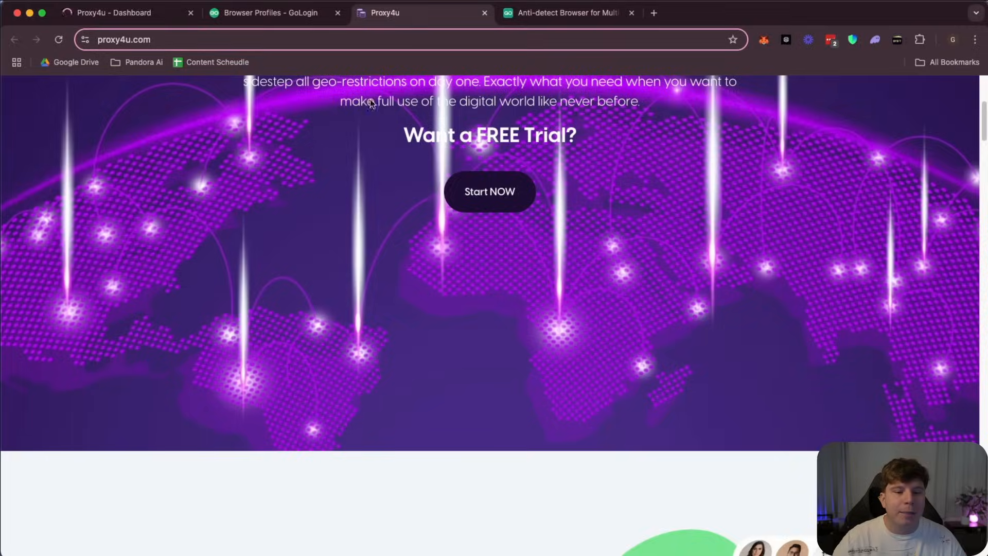
{"action": "scroll", "scroll_direction": "down", "scroll_amount": 3}
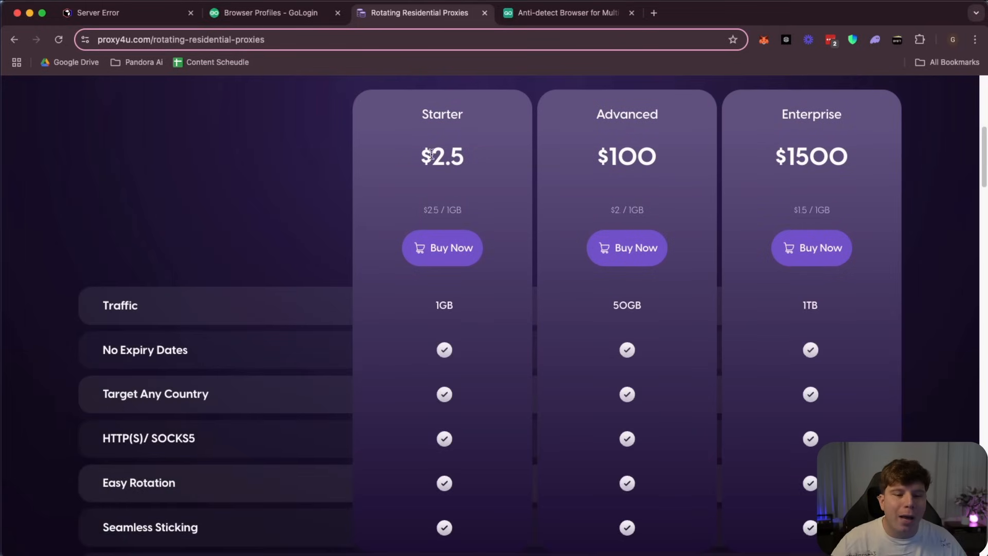
{"action": "left_click", "coordinate": [270, 13]}
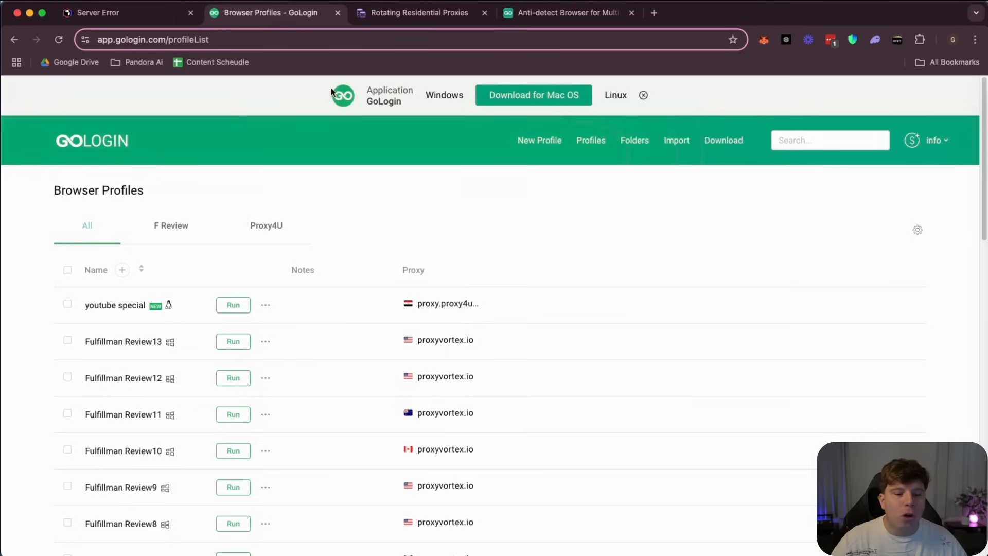
{"action": "left_click", "coordinate": [419, 12]}
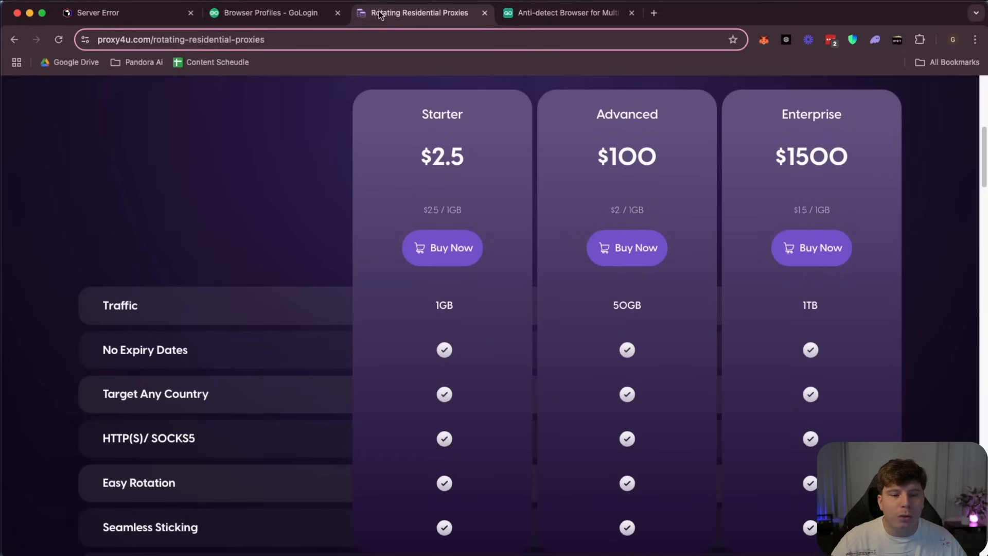
{"action": "mouse_move", "coordinate": [459, 268]}
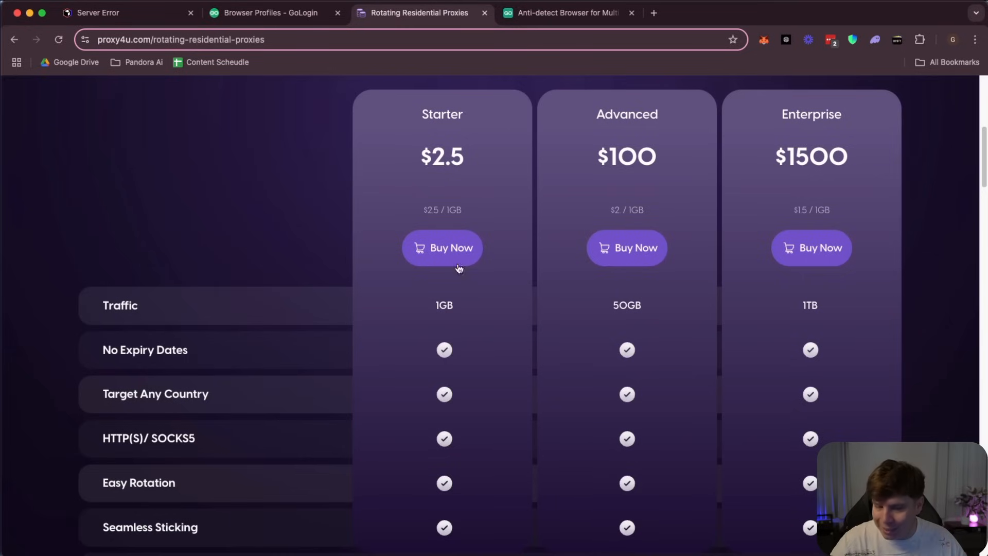
{"action": "scroll", "scroll_direction": "down", "scroll_amount": 3}
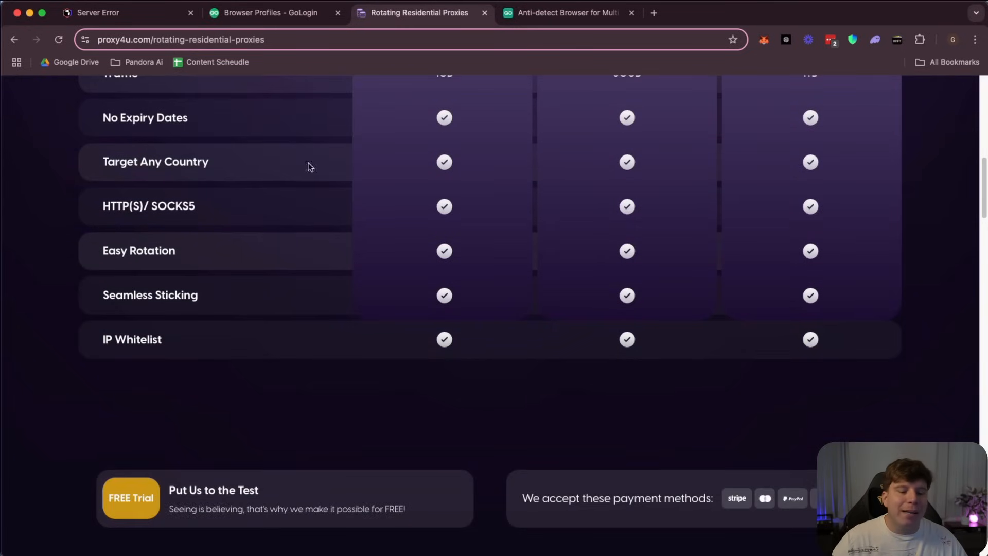